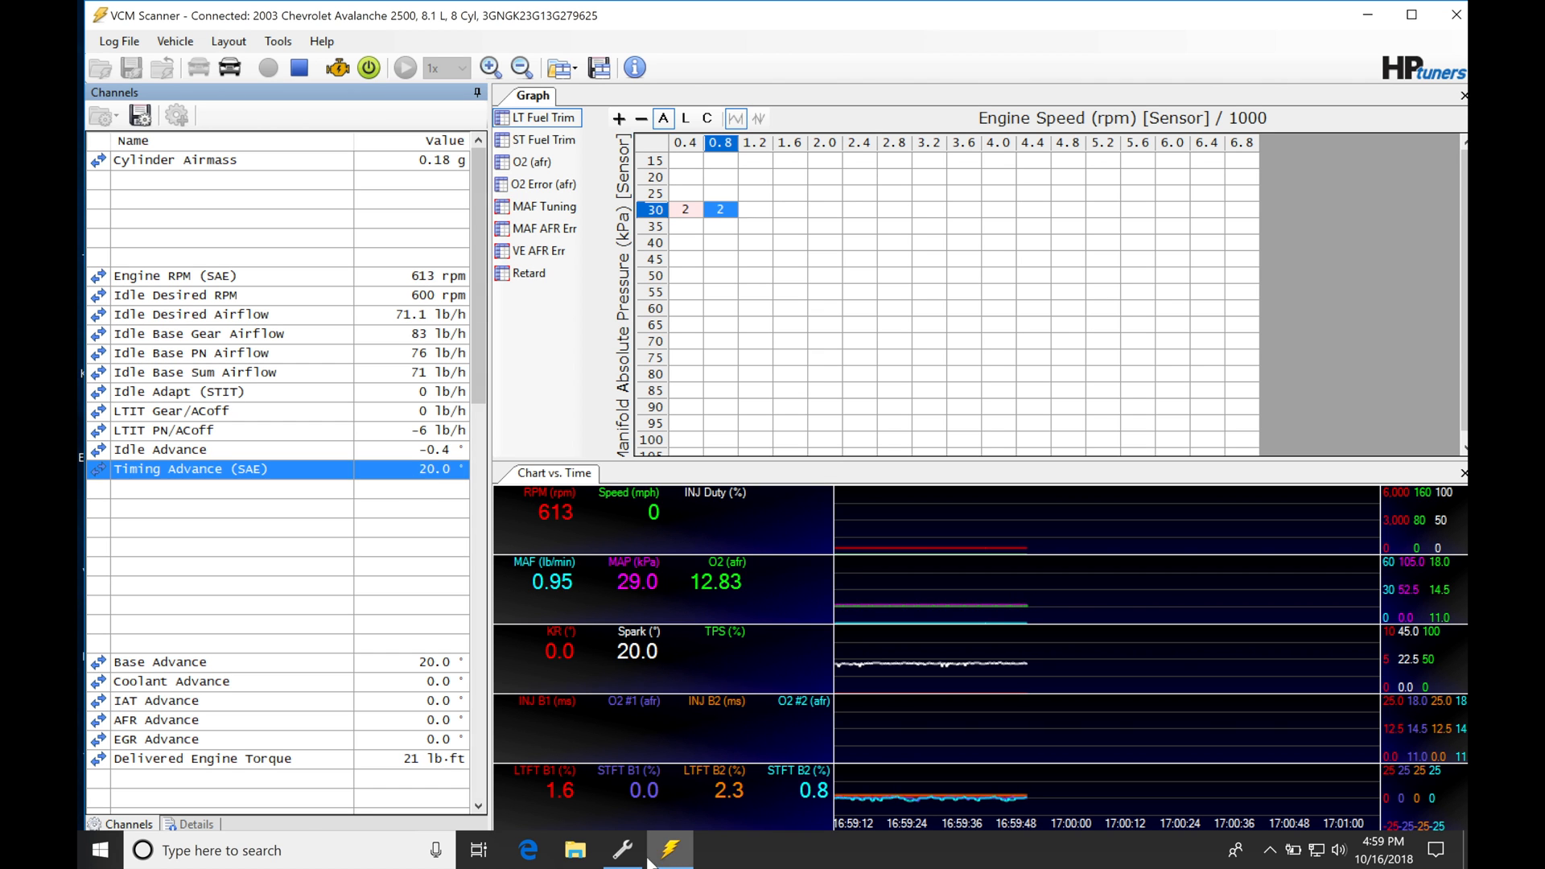
Switch from the scanner's live idle log to the tune editor's spark advance settings.
click(669, 849)
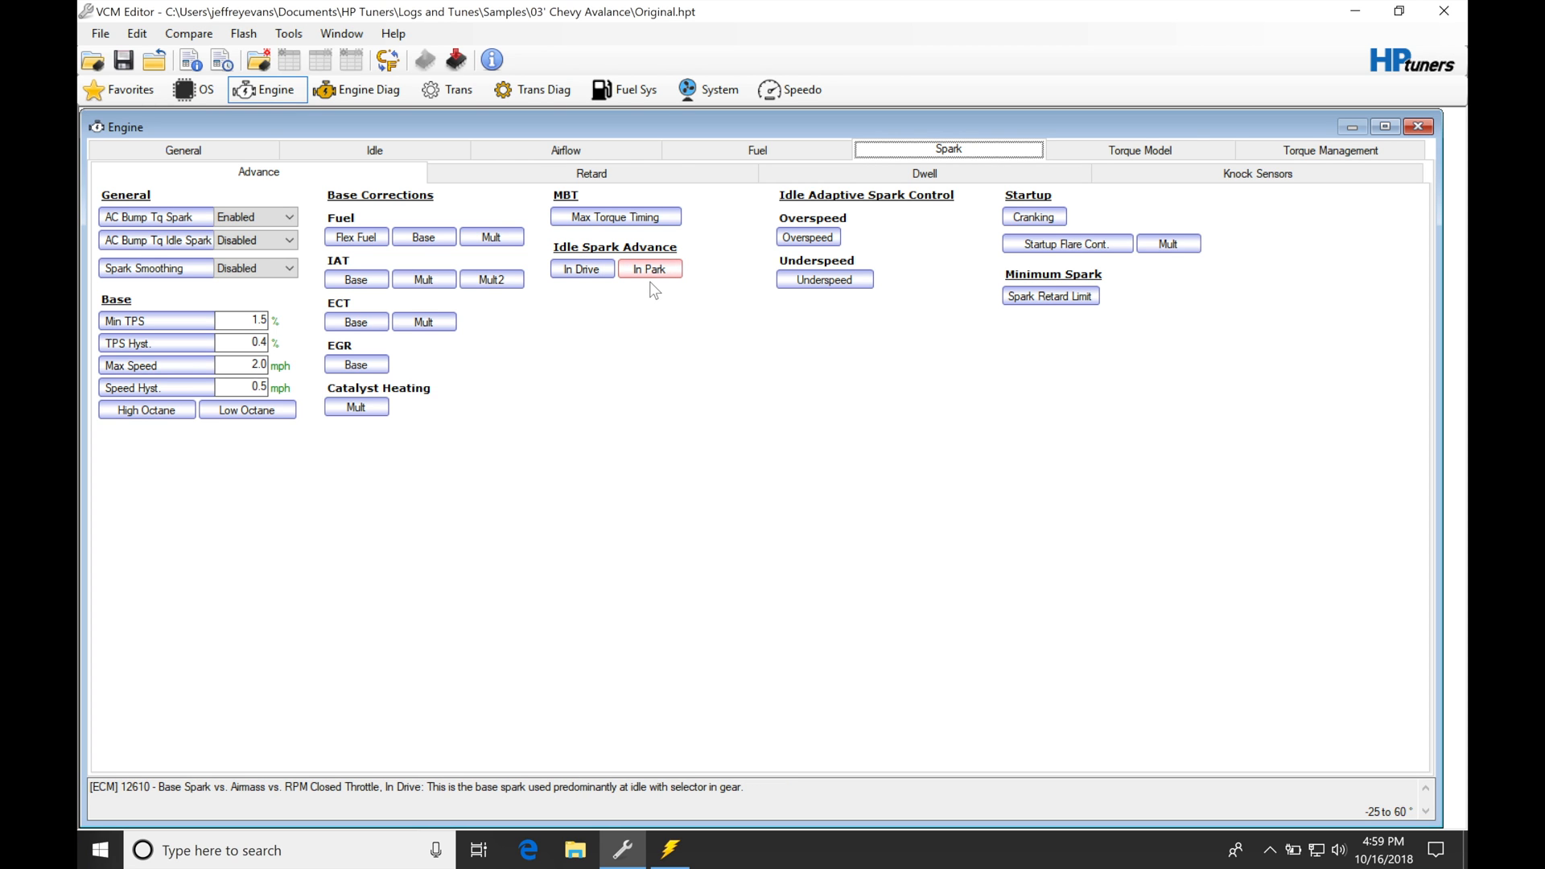
click(648, 268)
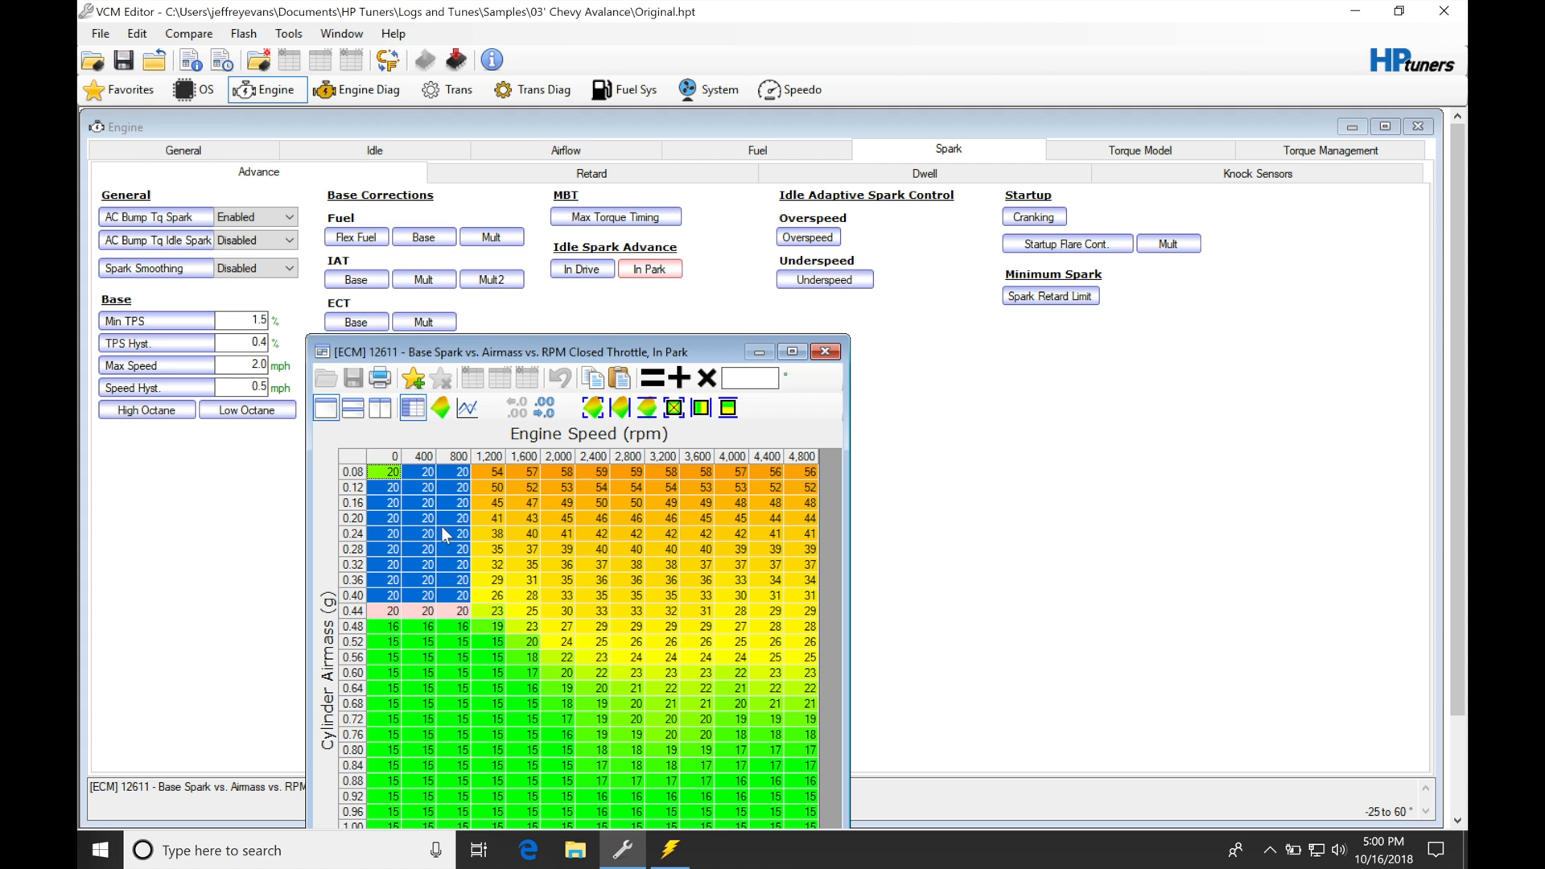
mouse_move(679, 703)
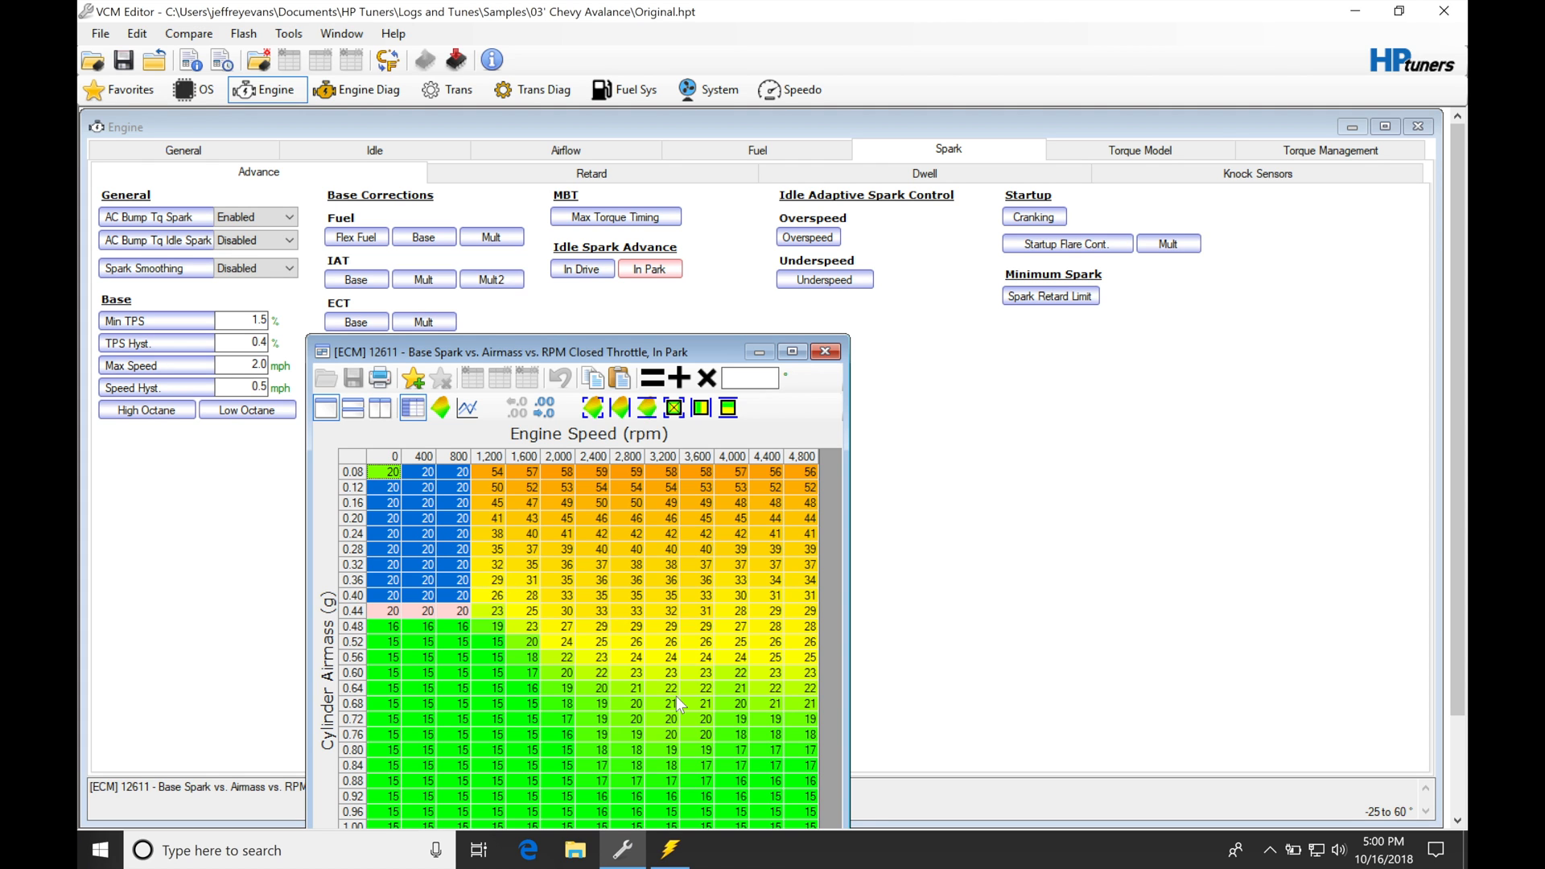
mouse_move(835, 398)
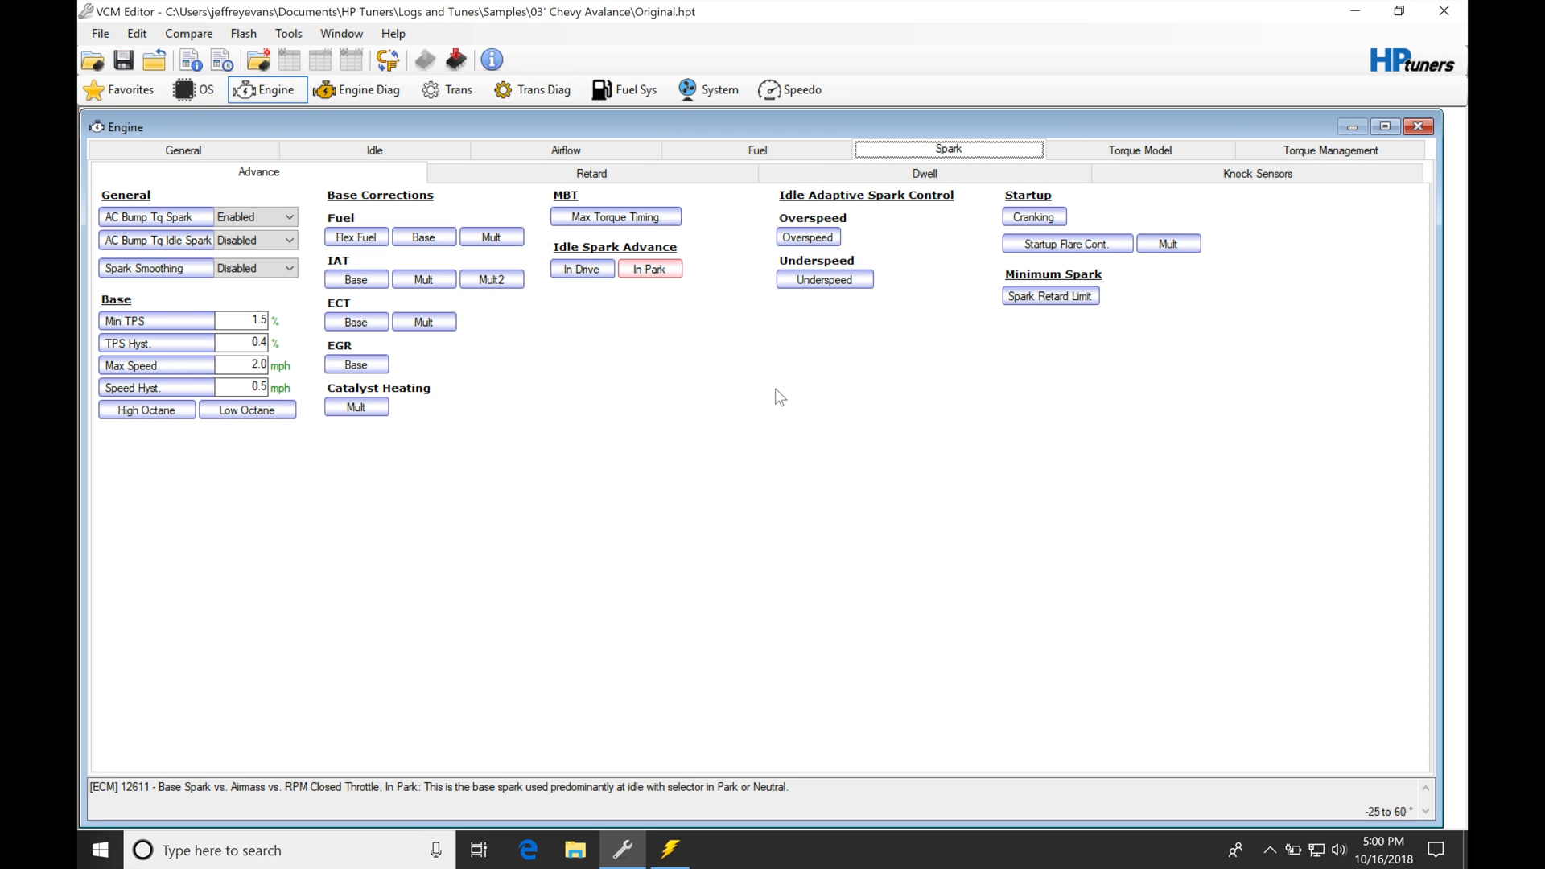
mouse_move(822, 647)
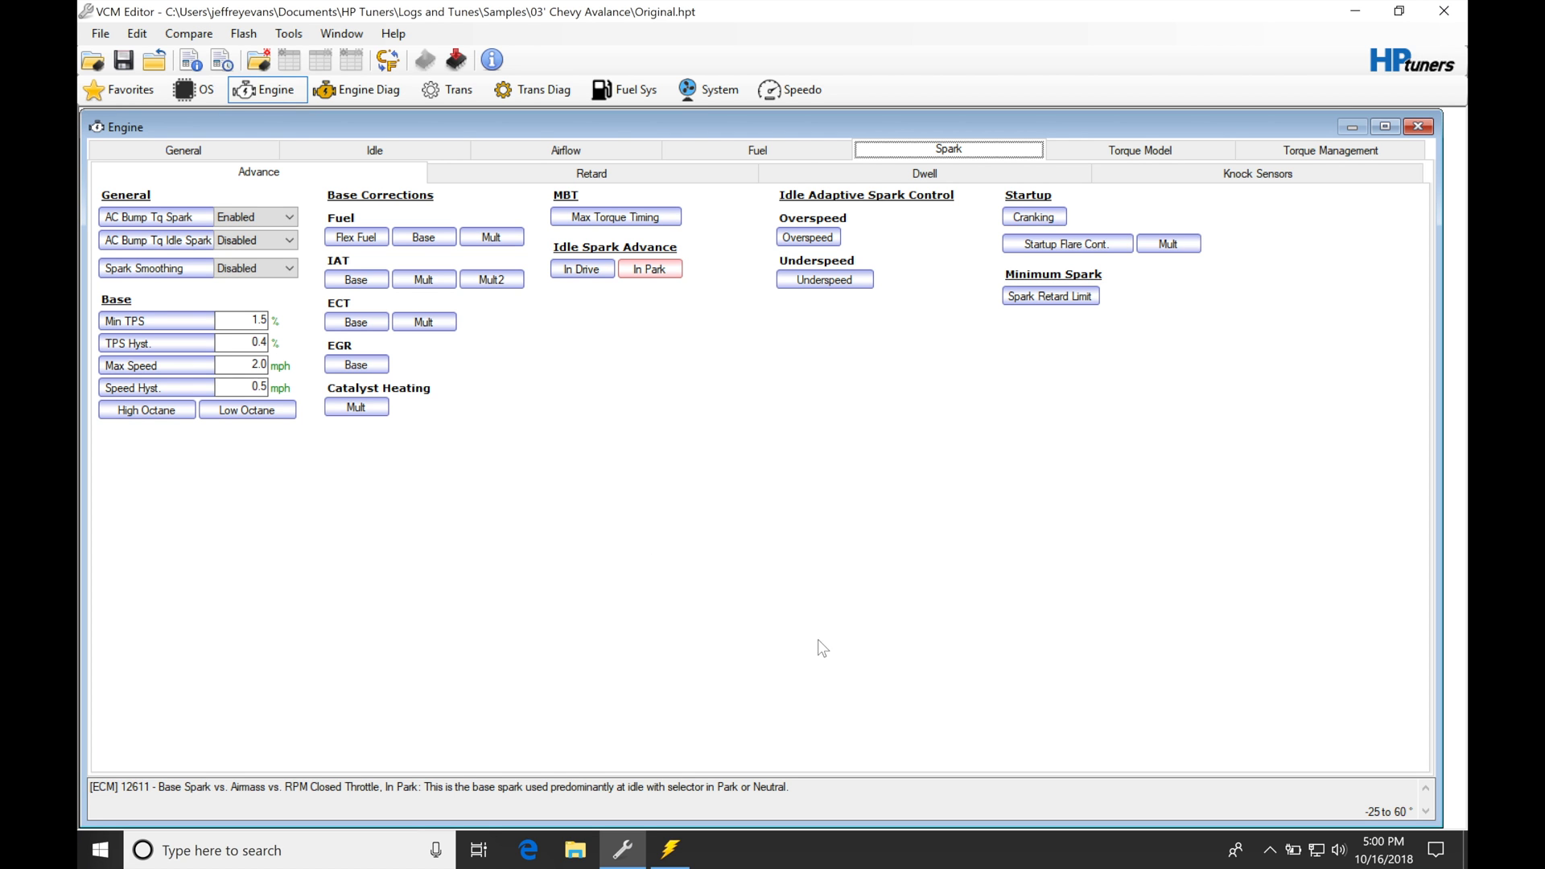
click(669, 850)
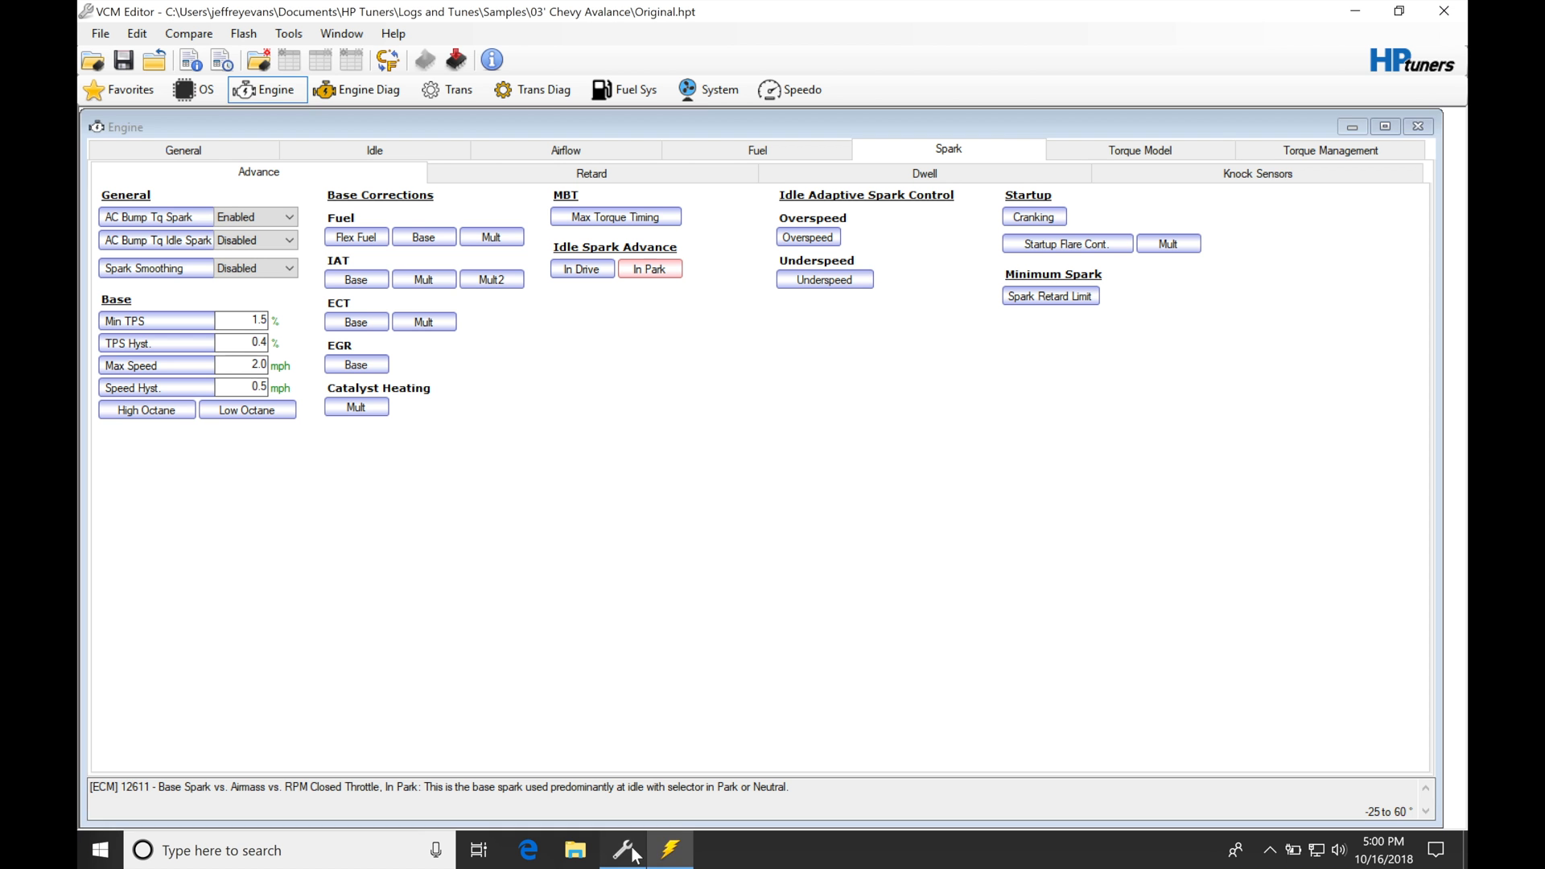
Review the idle underspeed and in-drive spark tables, then return to live scanner data.
click(824, 279)
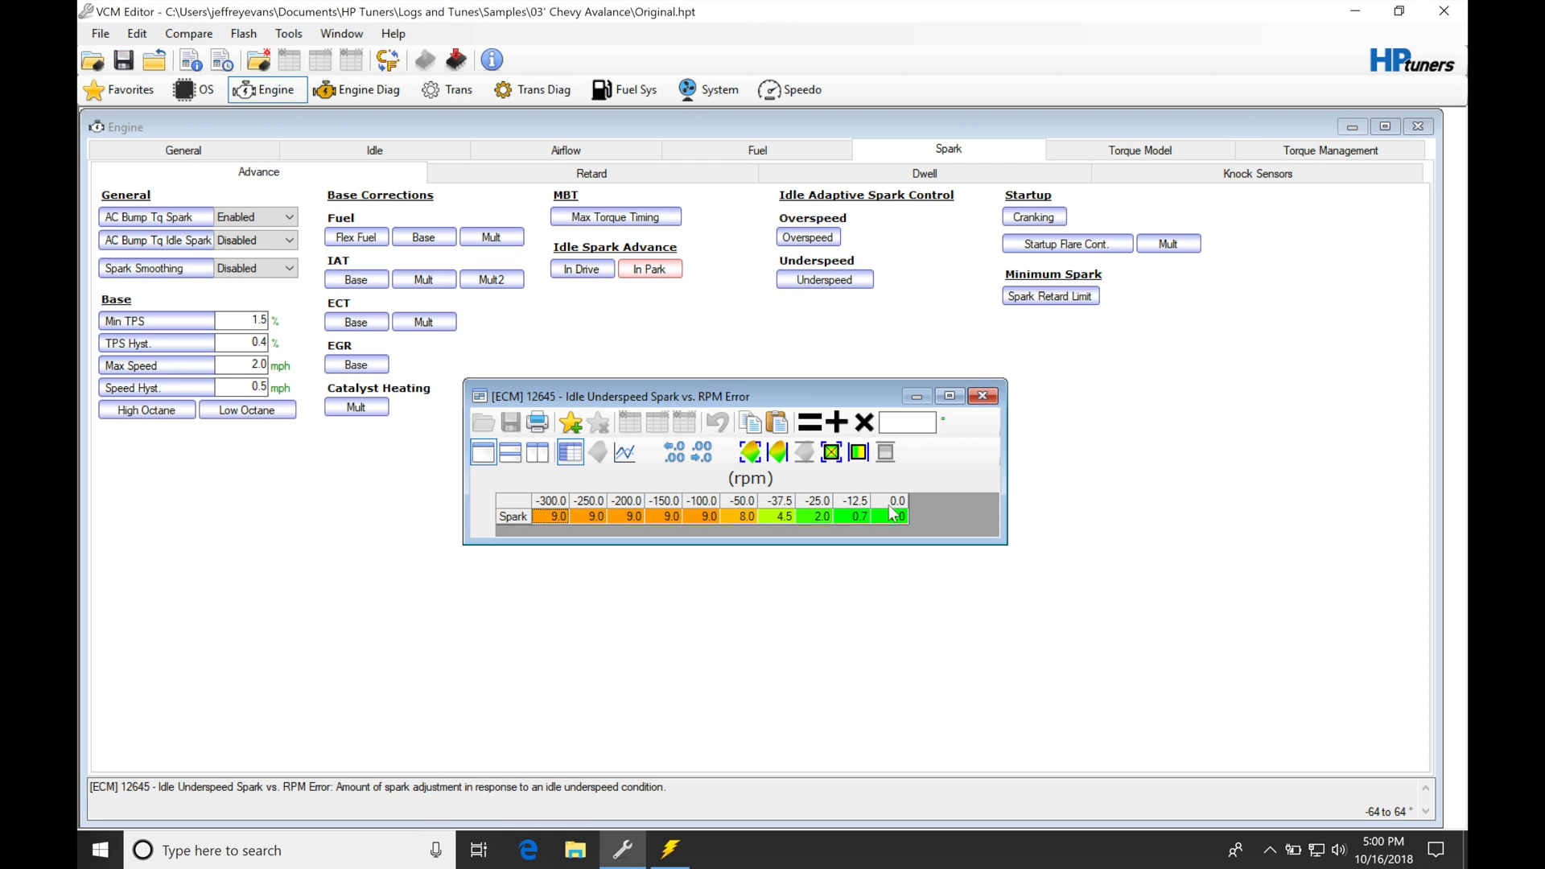
mouse_move(884, 528)
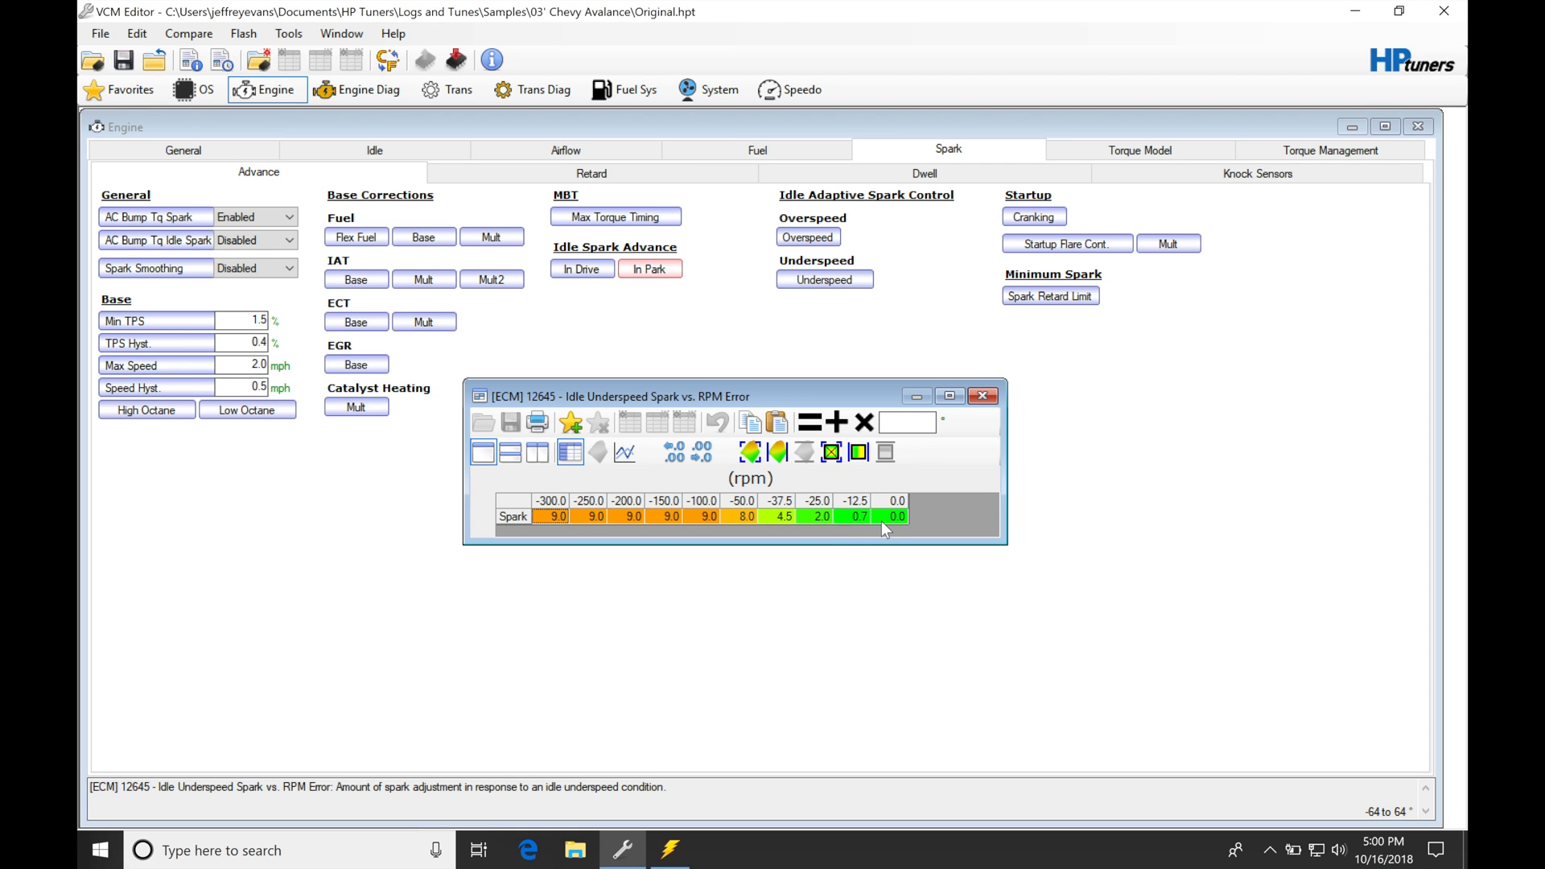
mouse_move(865, 484)
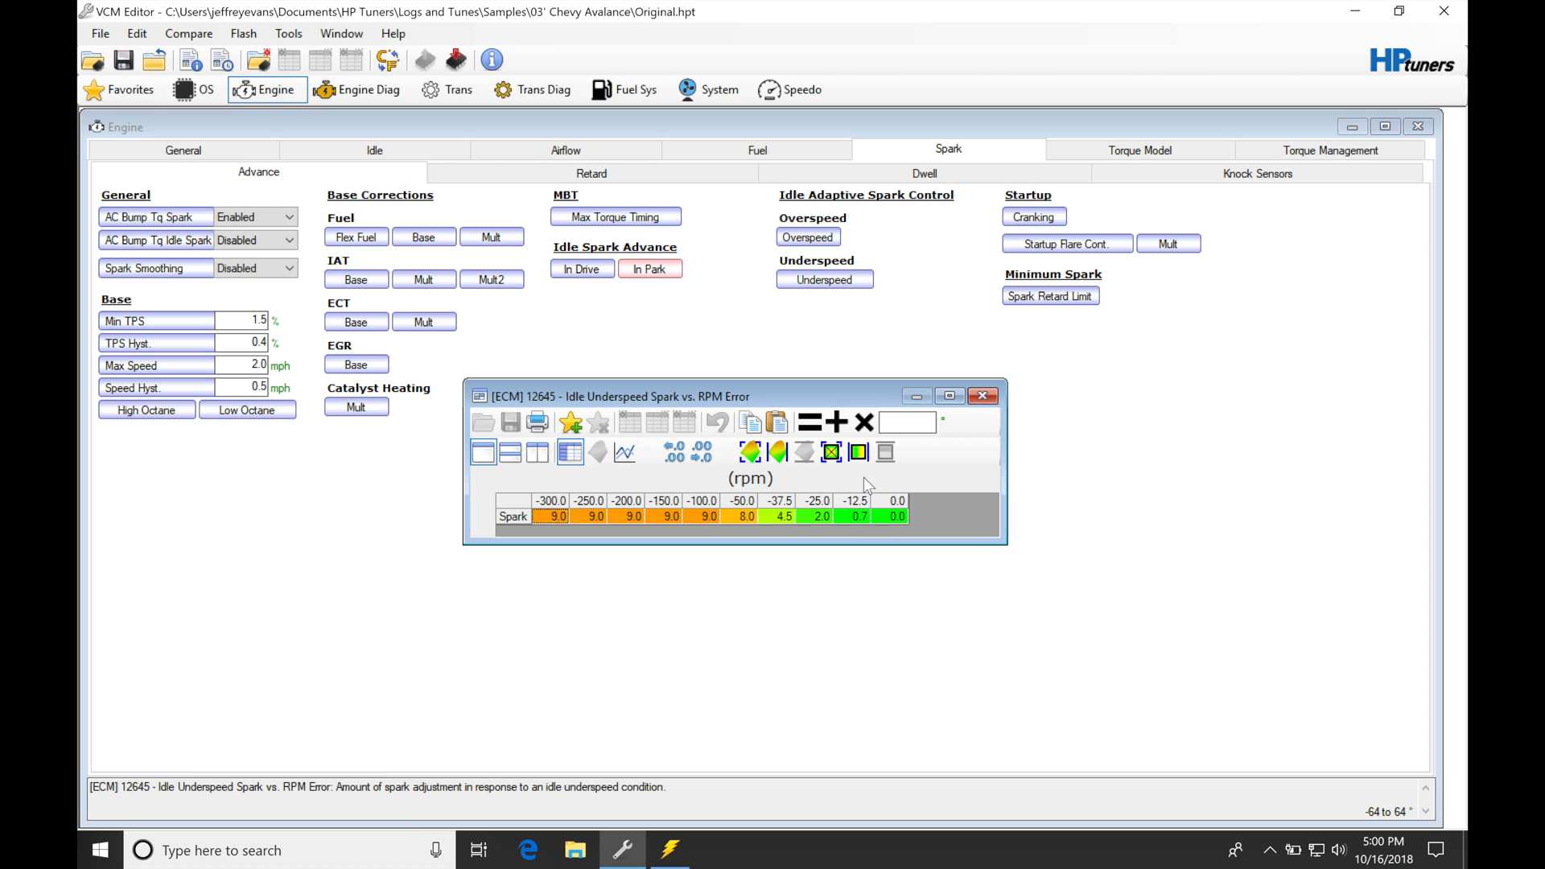
mouse_move(841, 508)
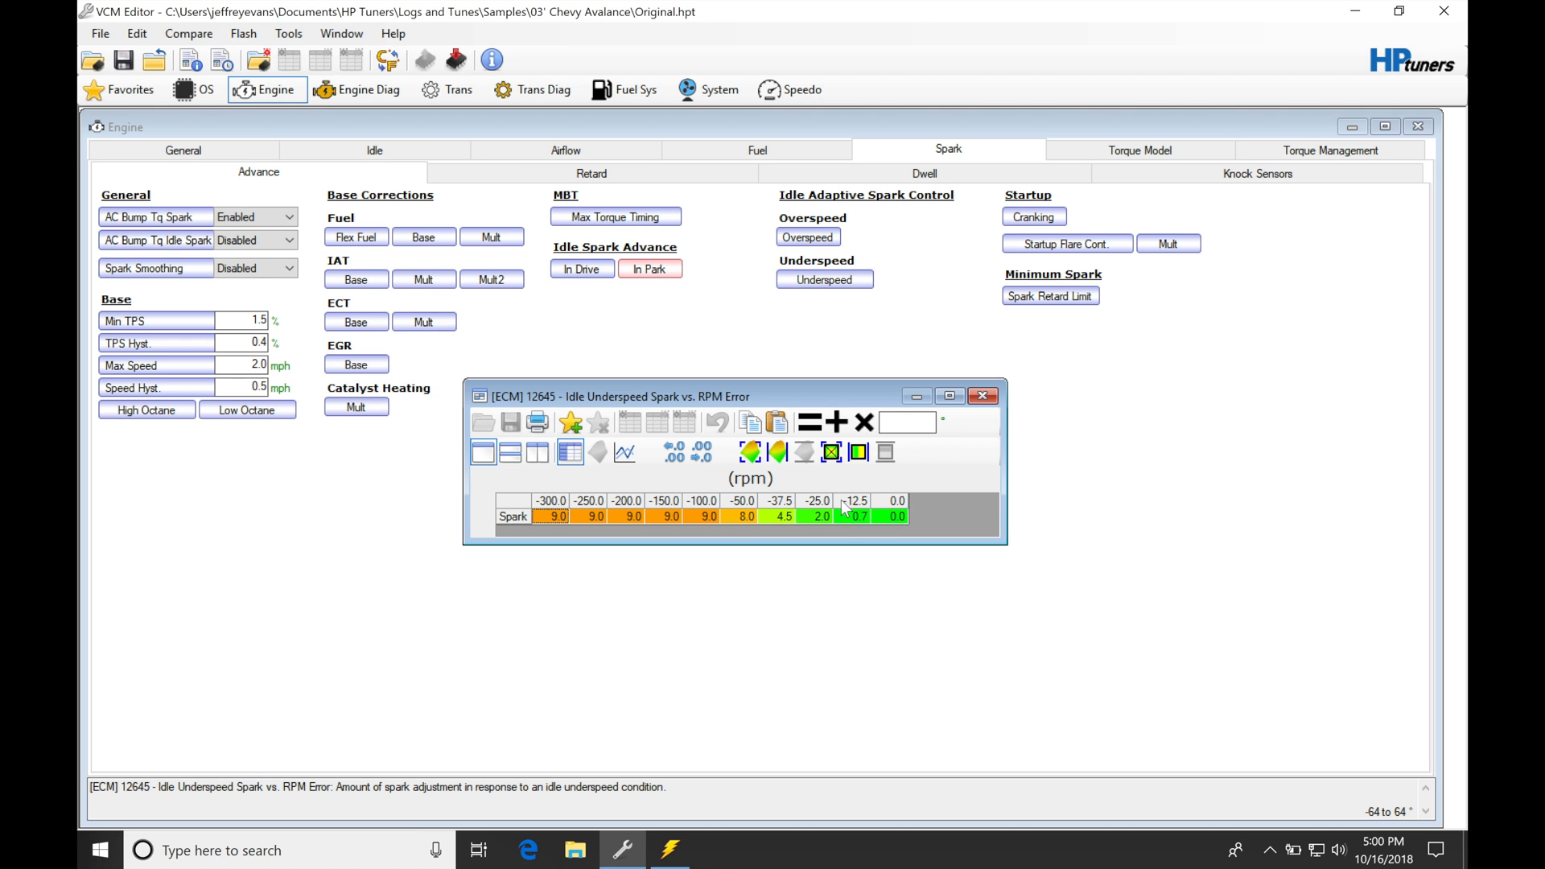
mouse_move(987, 425)
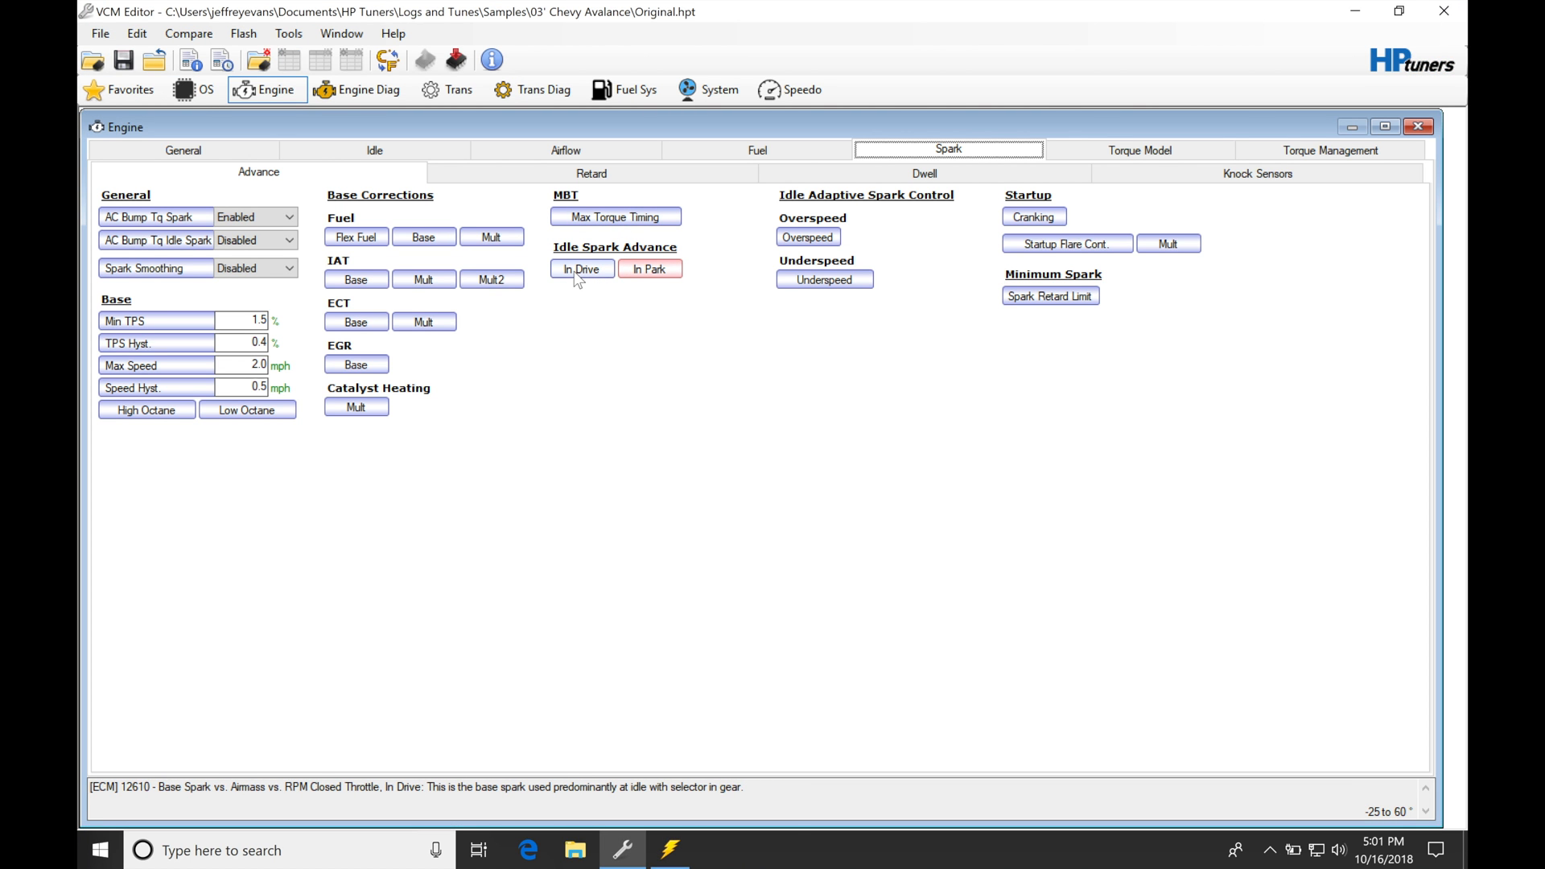
click(582, 269)
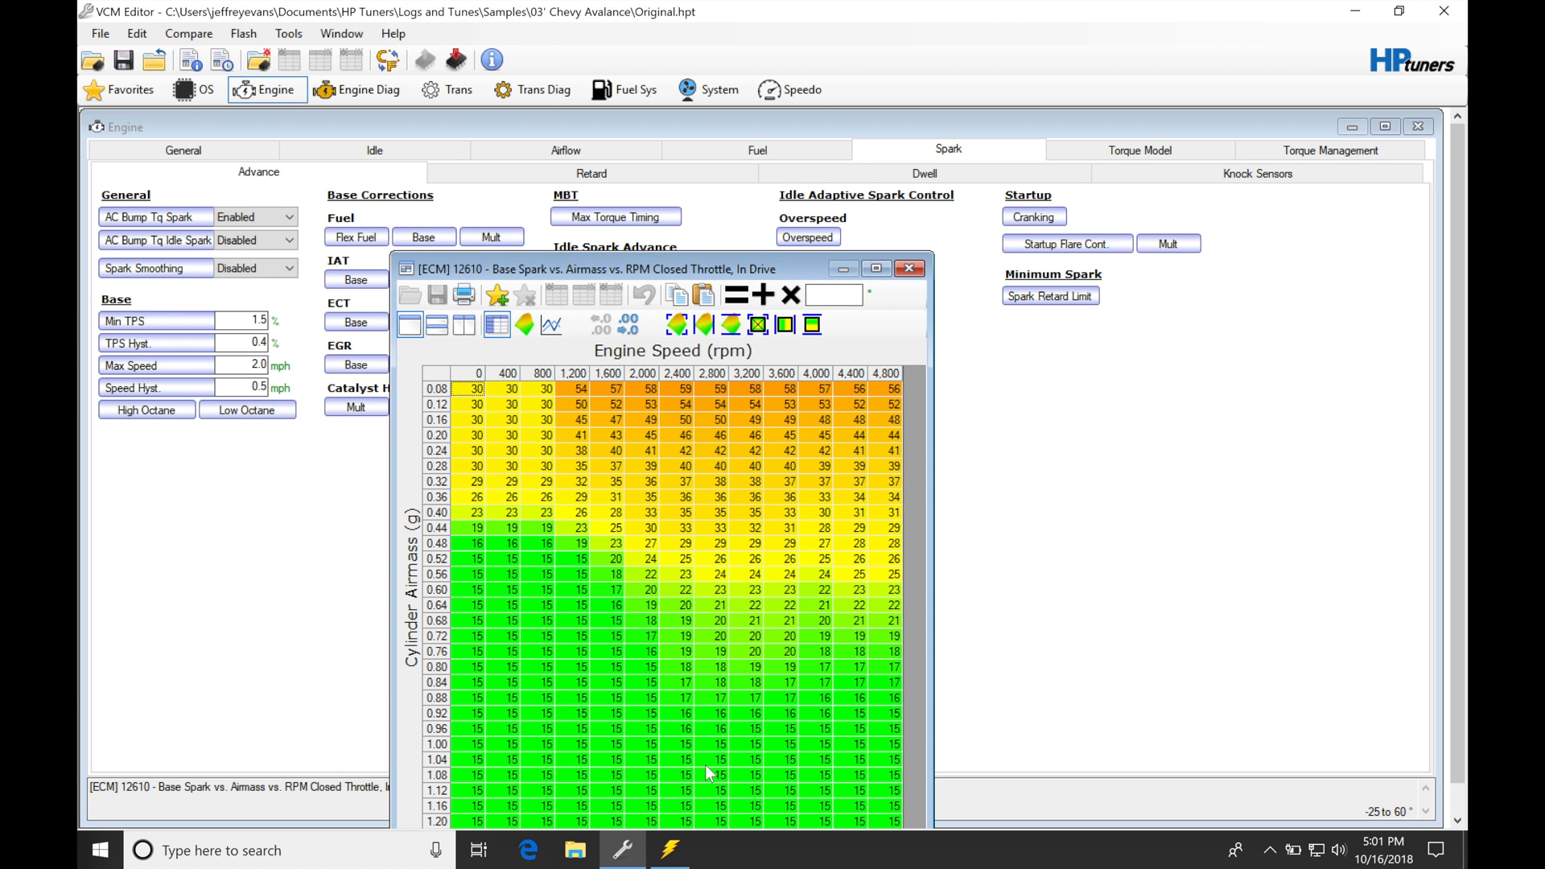
click(669, 849)
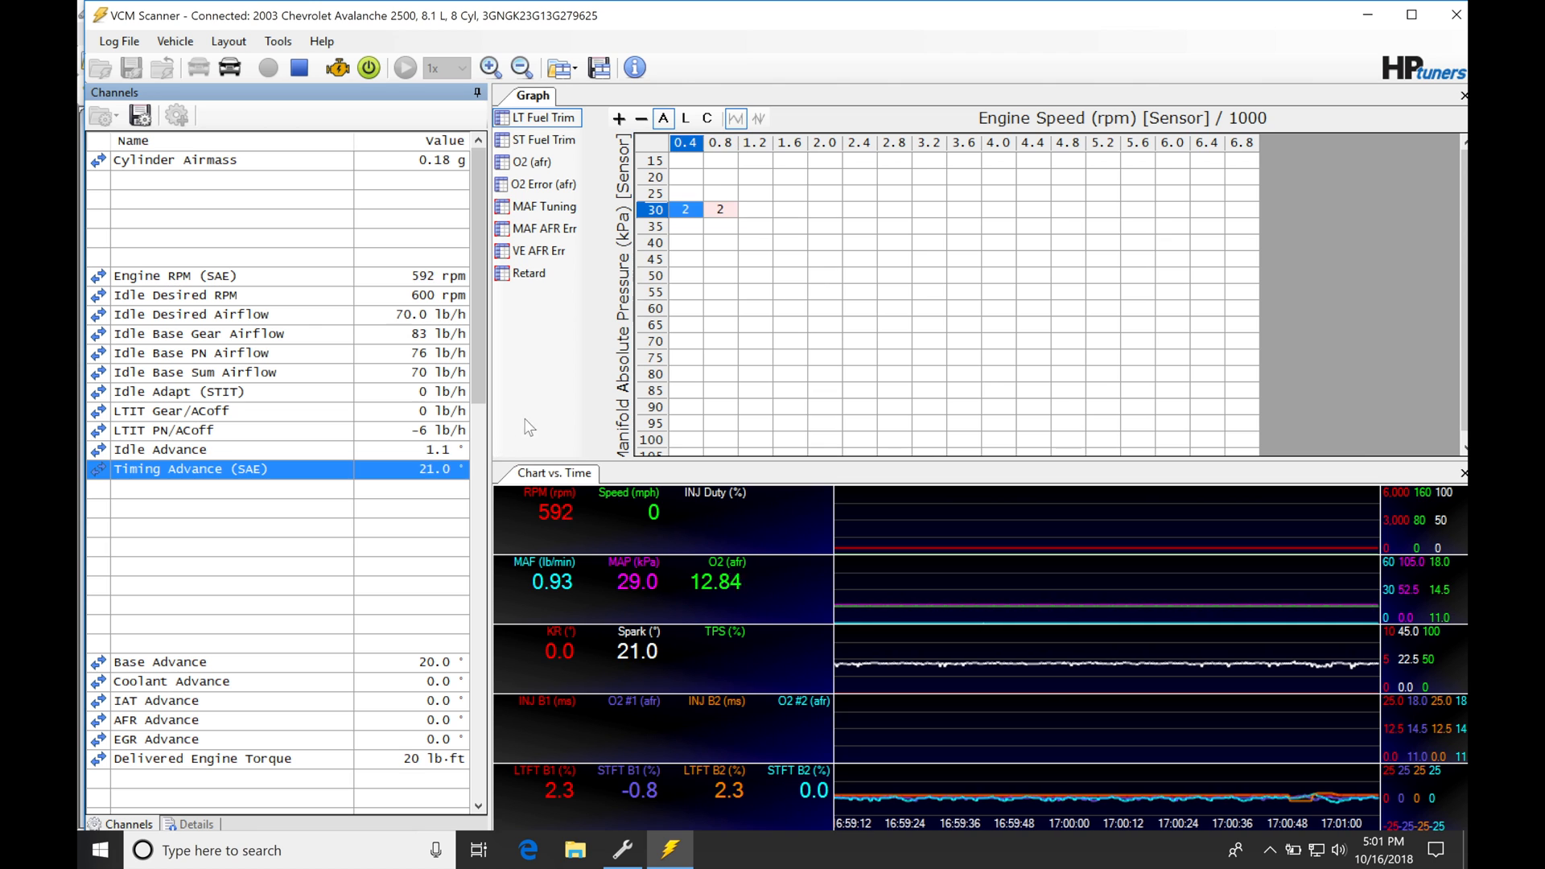